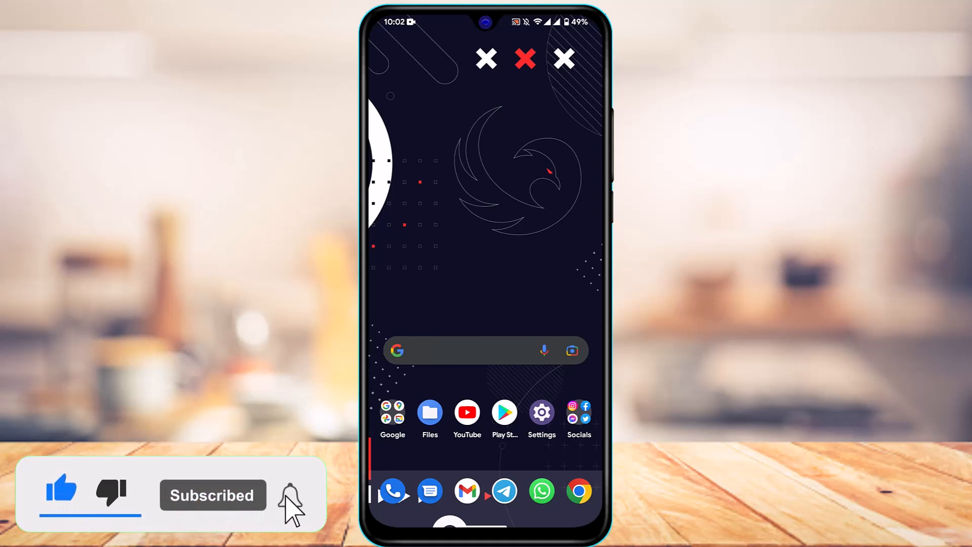
Launch TikTok from the home screen's Socials folder to reach the For You feed.
left_click(288, 496)
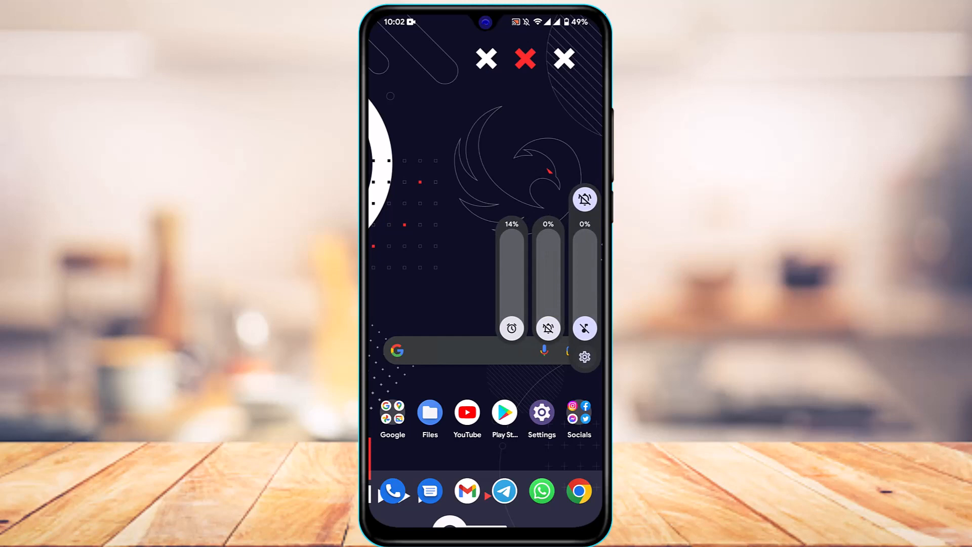
left_click(578, 412)
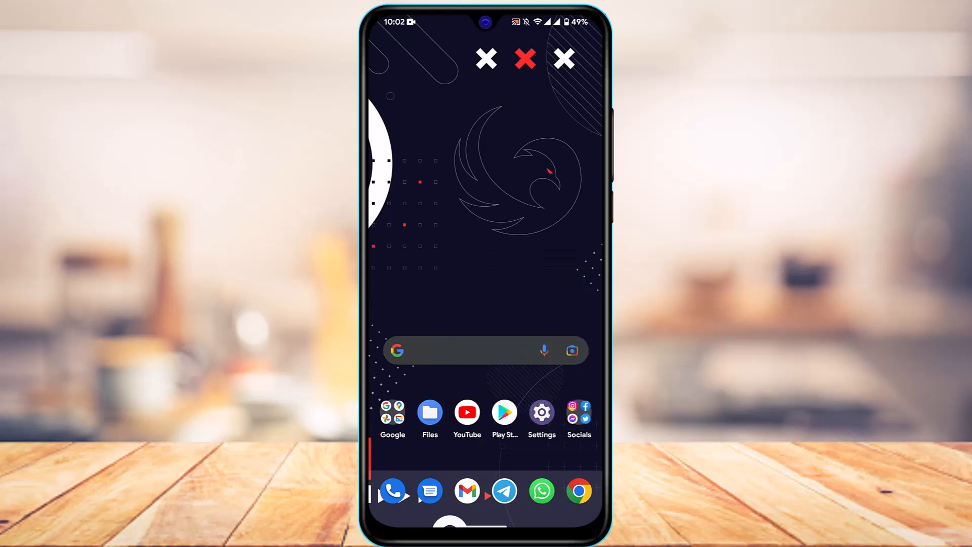
left_click(578, 419)
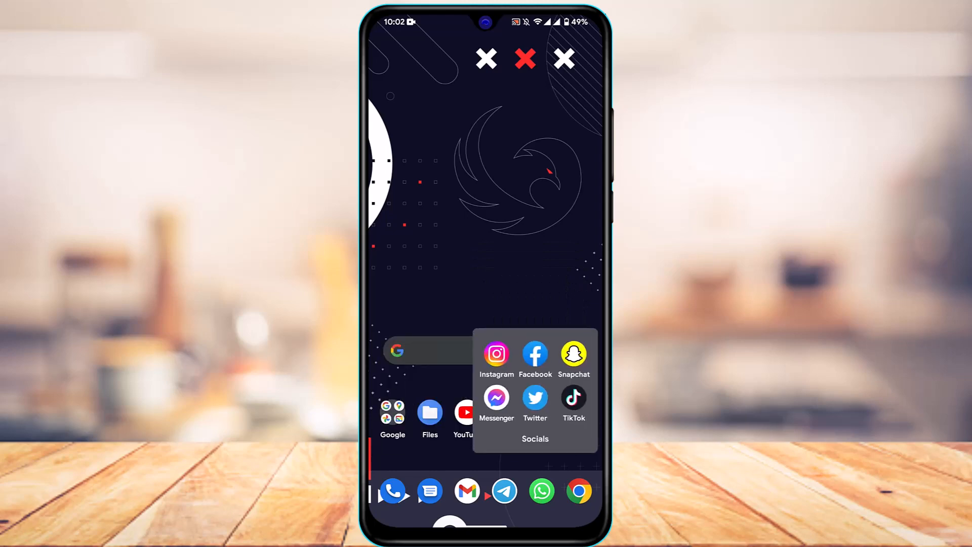
left_click(573, 397)
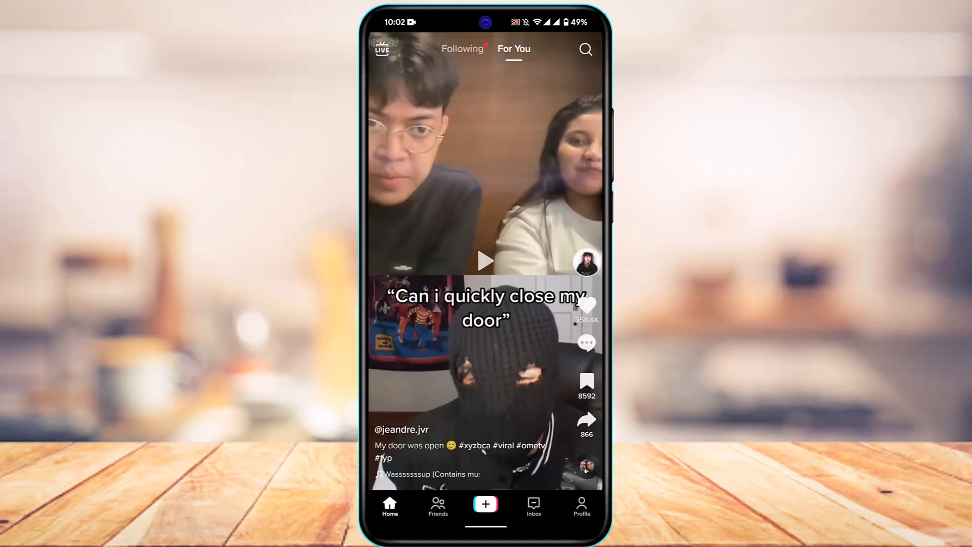
Go to your own TikTok profile and open Edit profile.
left_click(485, 261)
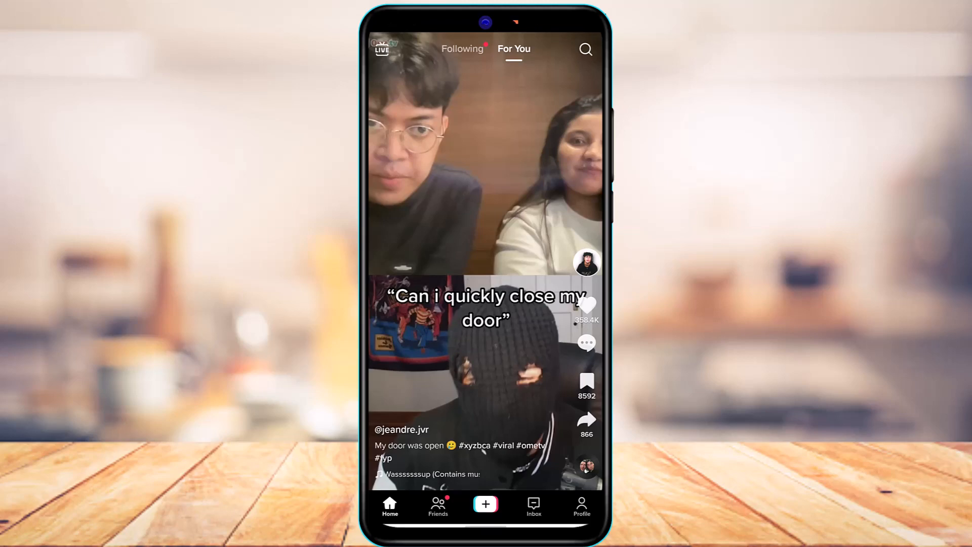
left_click(581, 506)
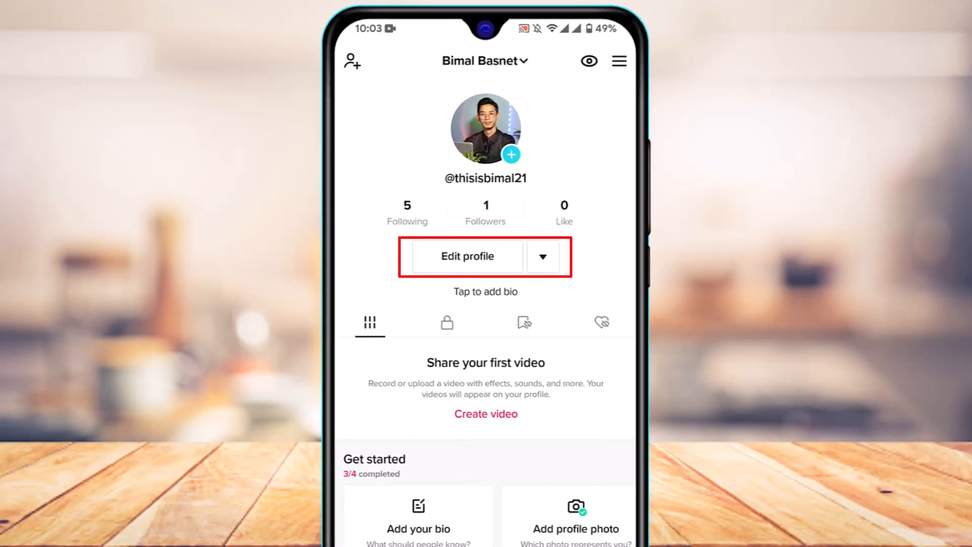
left_click(464, 256)
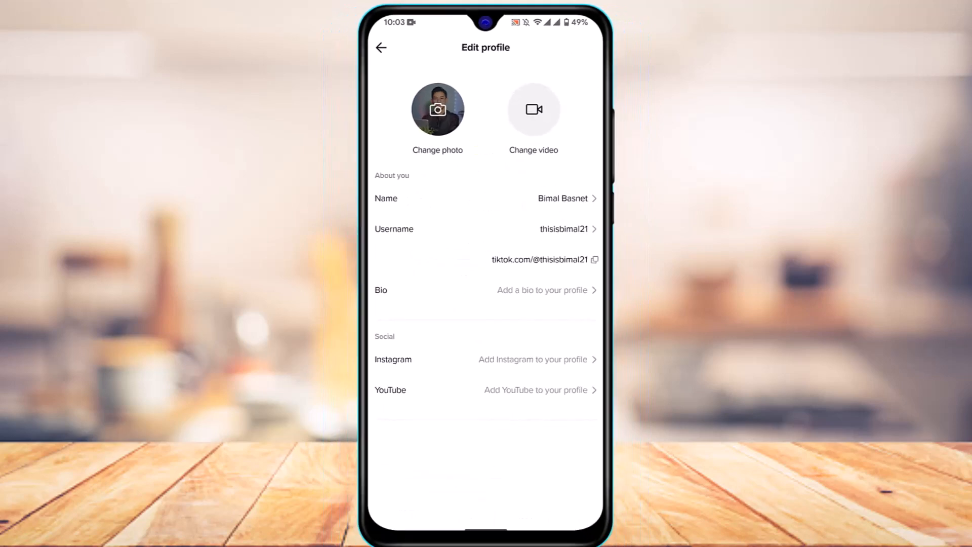